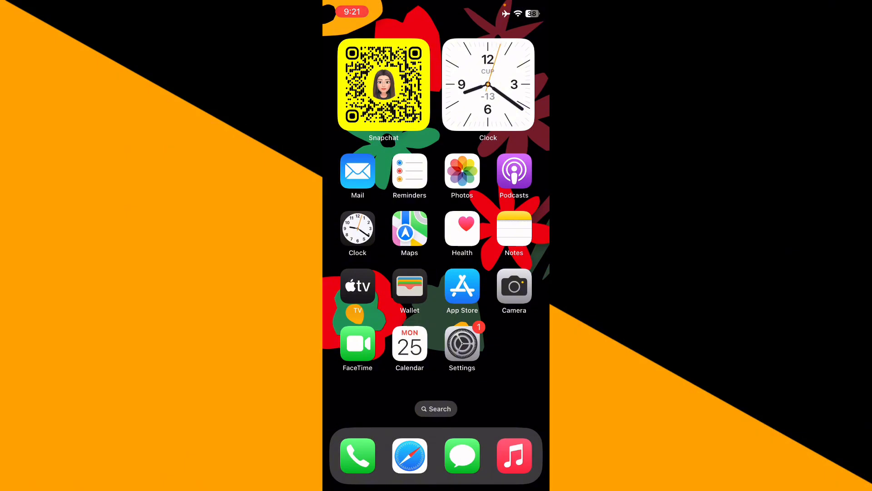
Swipe to the last Home Screen page and open the CRYPTO folder
scroll(left, 3)
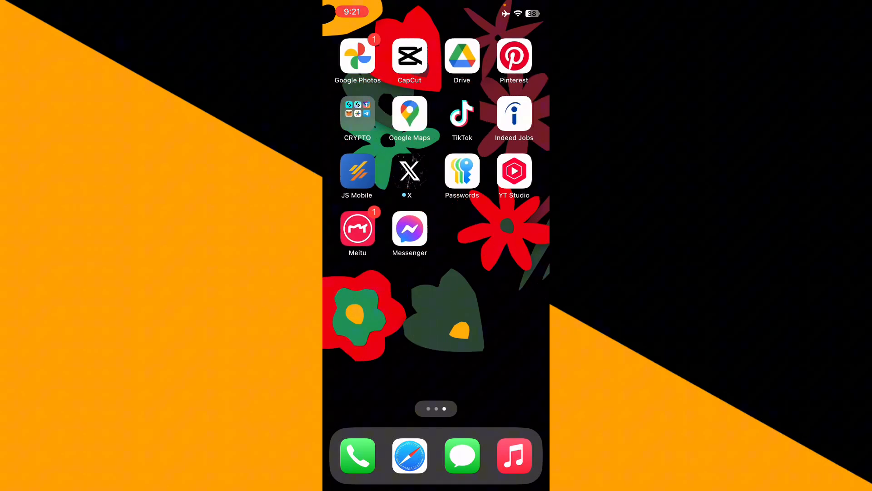
click(357, 113)
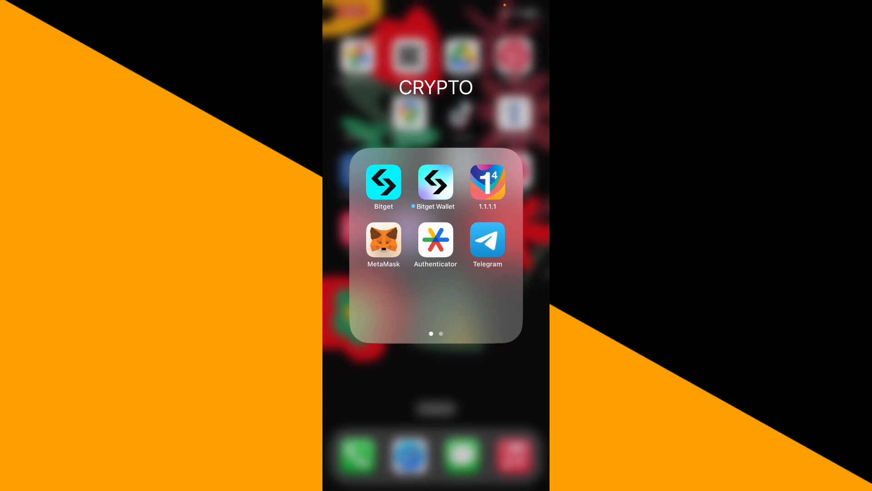
Launch MetaMask, enter the wallet password on Welcome Back, and submit UNLOCK
click(383, 242)
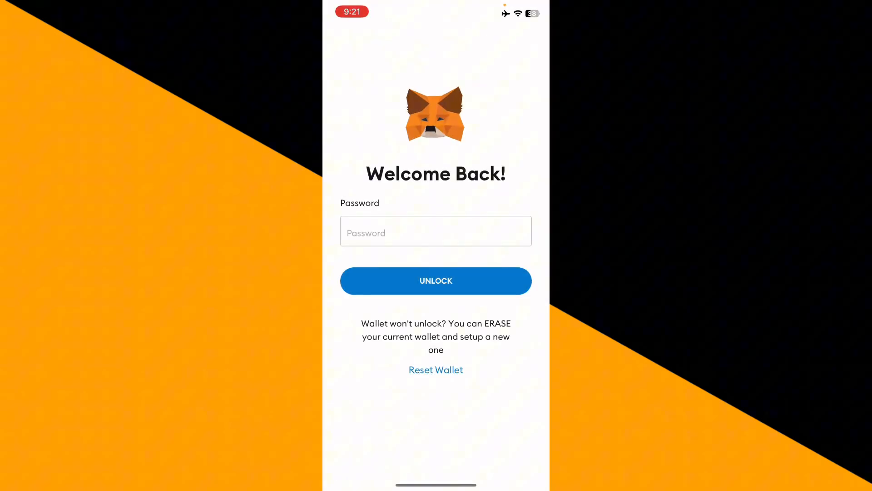
click(435, 231)
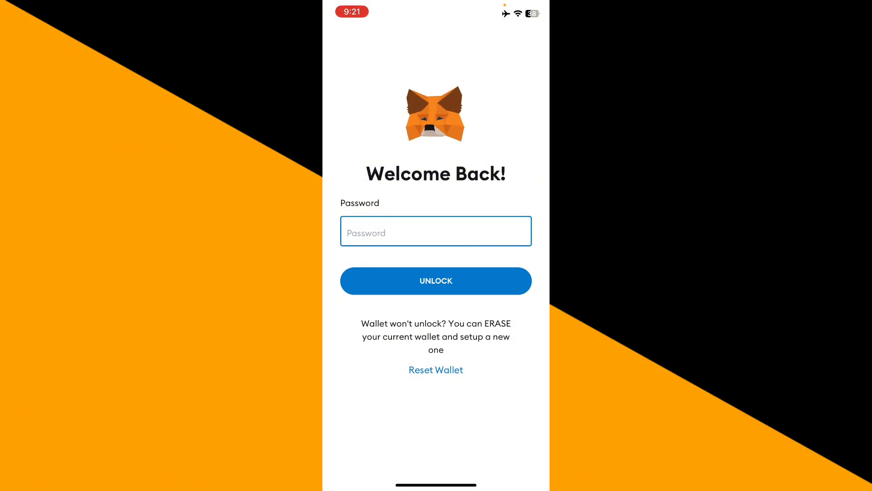
click(435, 231)
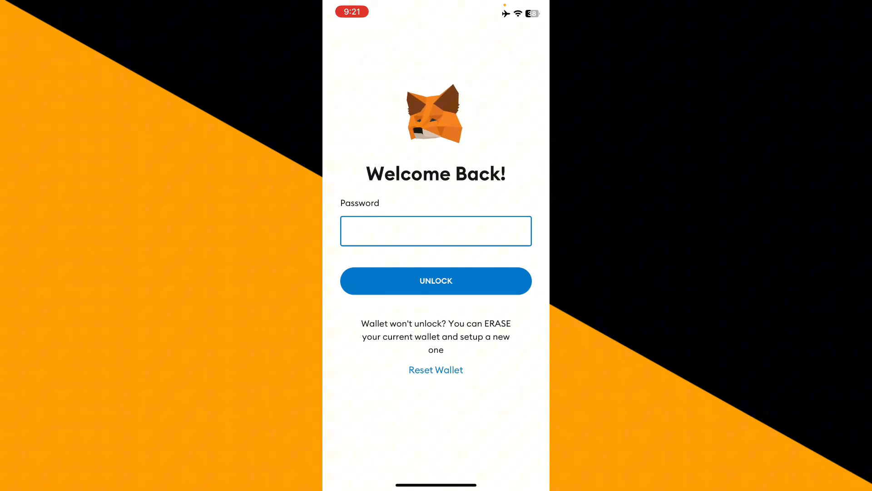
click(435, 280)
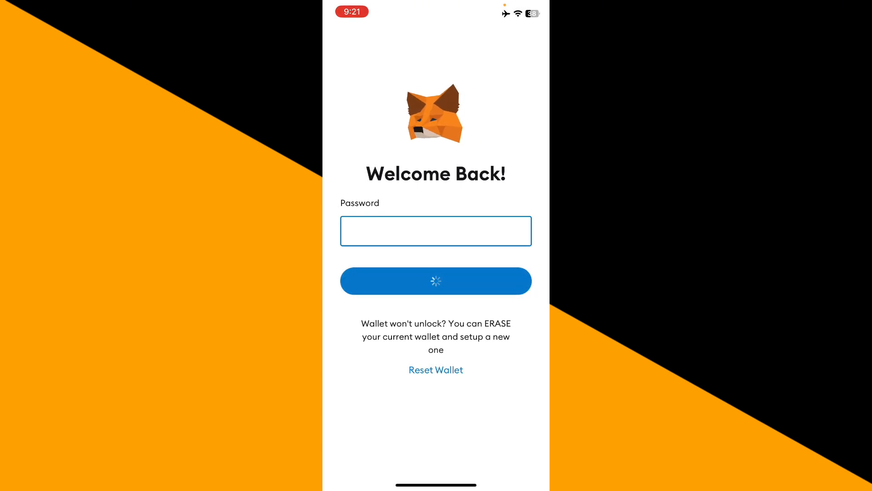
Once unlocked, switch the wallet from BNB Smart Chain Mainnet to Linea Mainnet
click(436, 281)
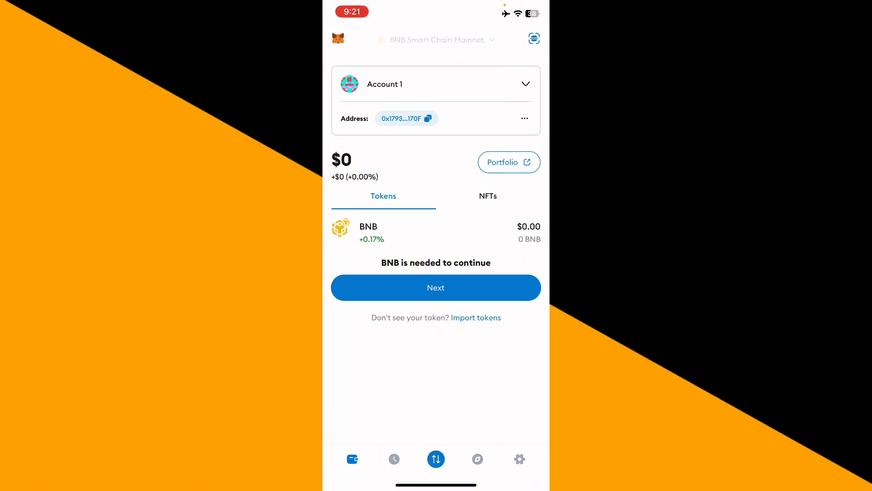
click(436, 40)
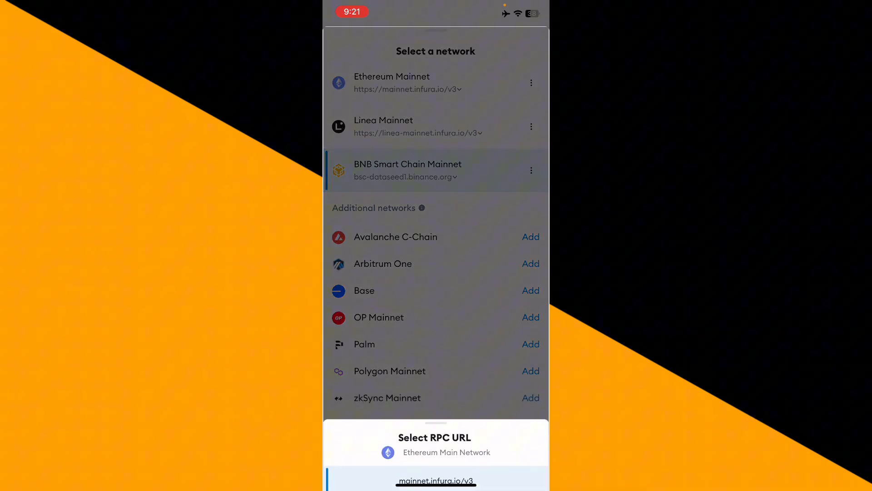
click(384, 127)
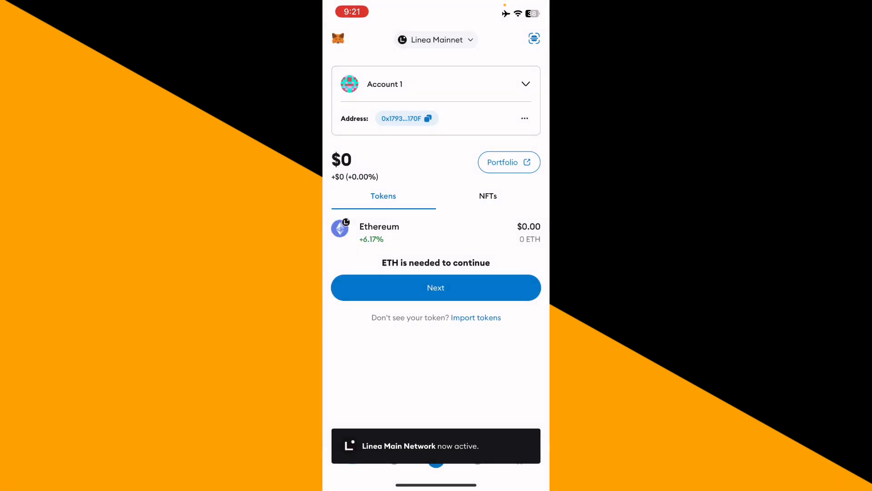
Switch the wallet to Ethereum Mainnet, then reopen the network list
click(436, 40)
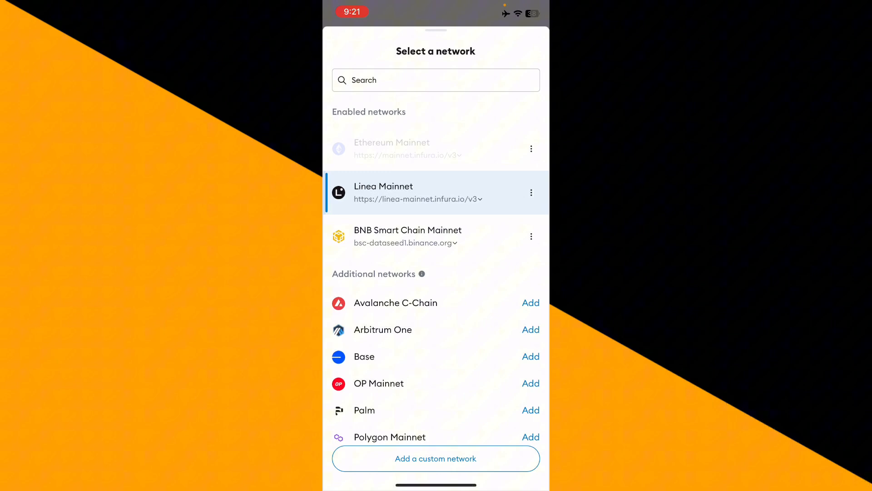
click(392, 143)
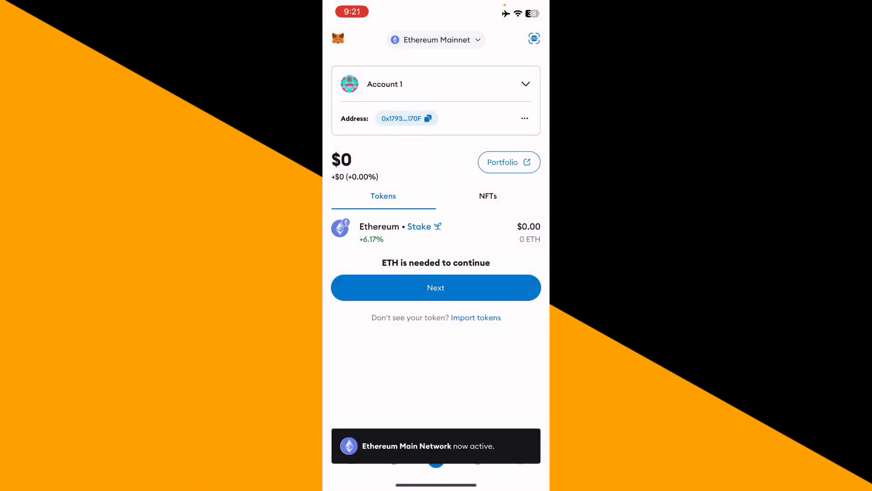
click(435, 39)
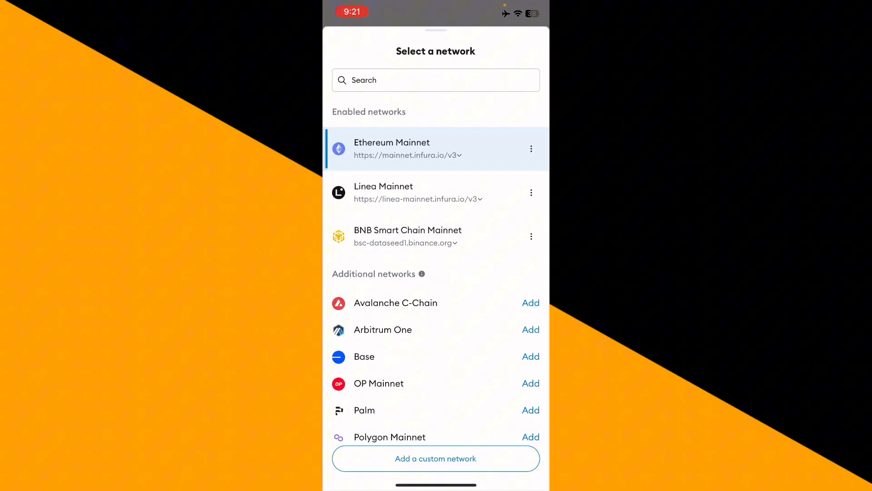
Open the custom network form, select the name and chain ID fields, then close it blank
scroll(down, 3)
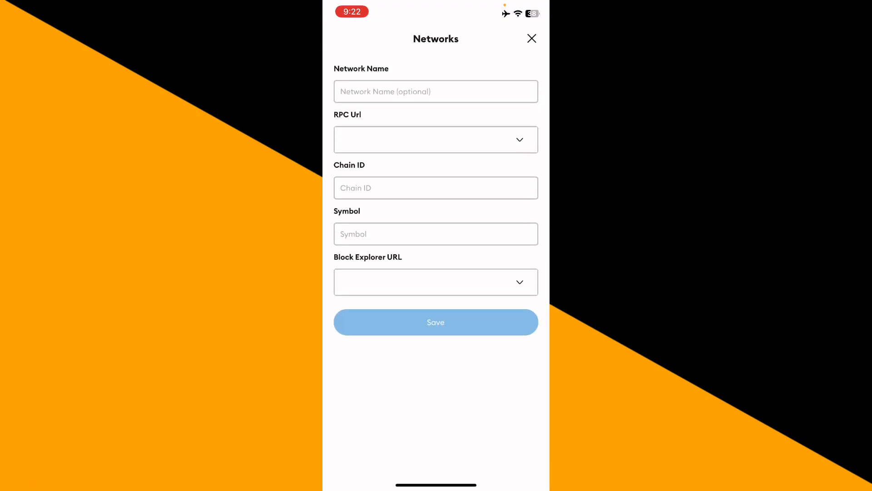
click(436, 91)
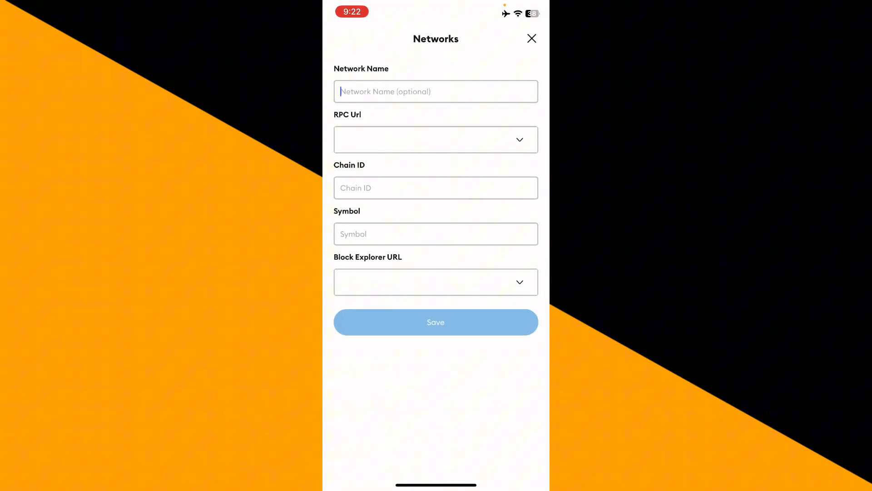
click(436, 92)
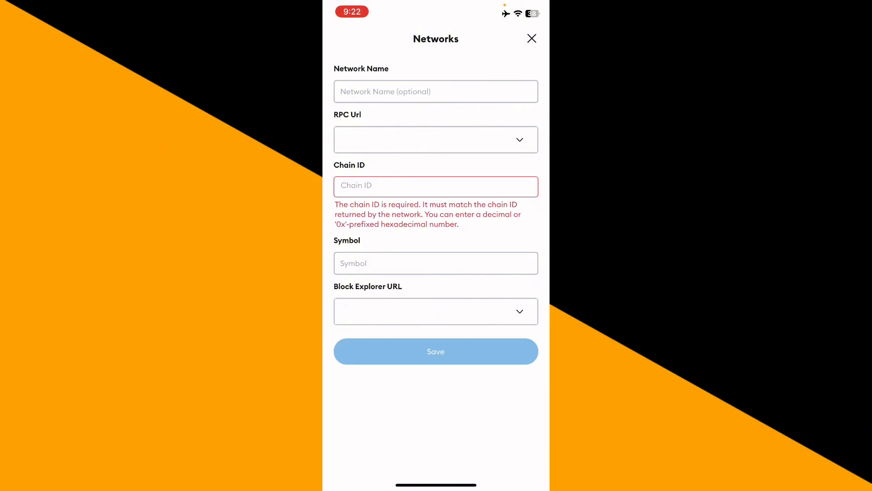
click(436, 311)
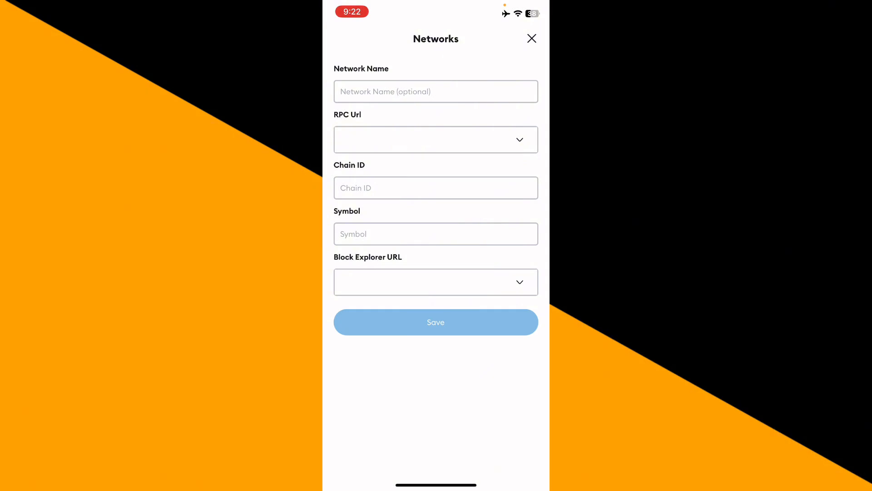
click(530, 38)
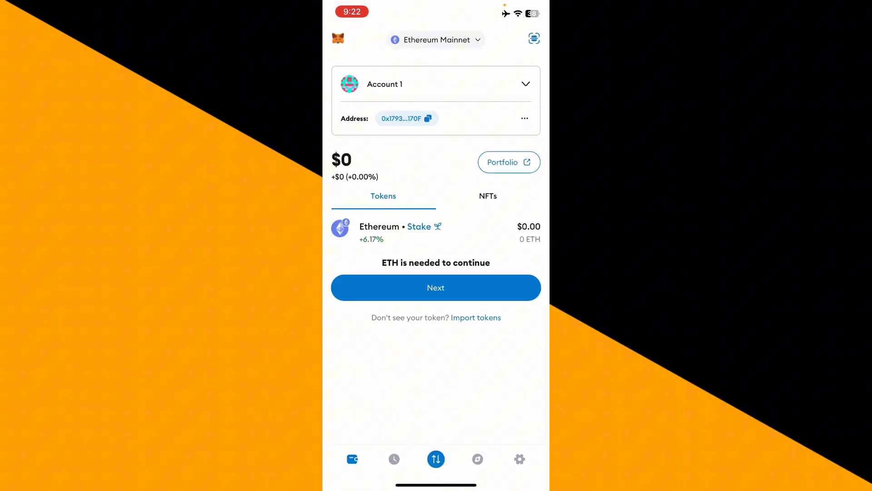